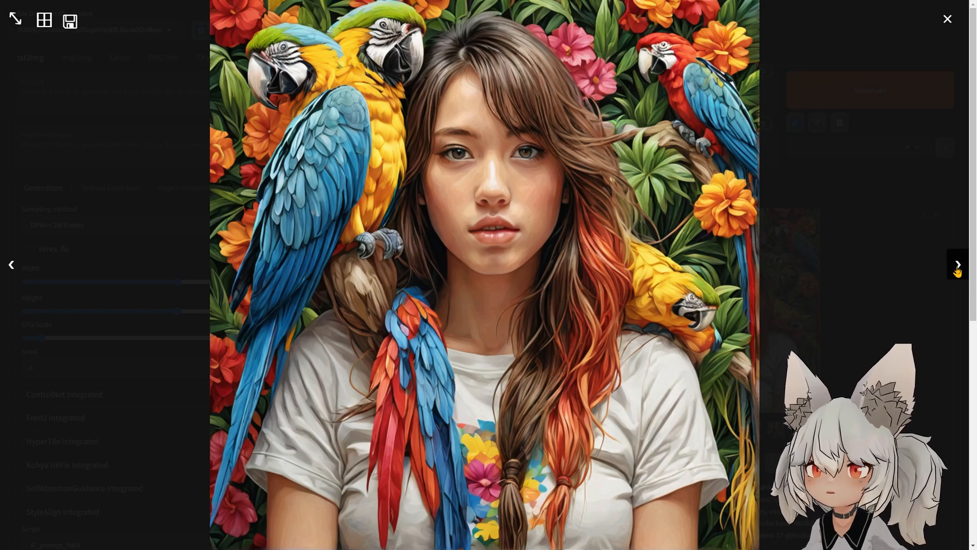
Step: Step through the generated macaw images in the full-screen viewer to the rainbow-lit tree one
left_click(958, 264)
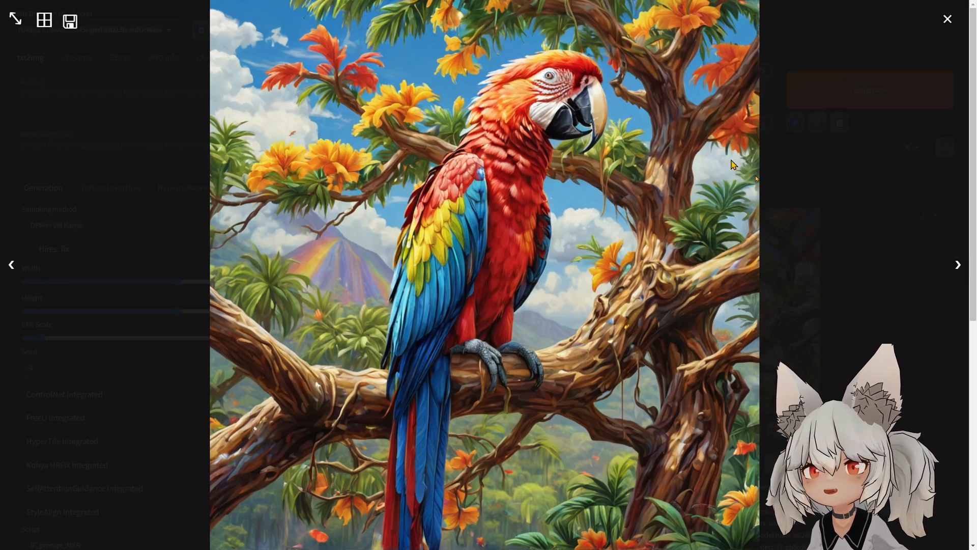
left_click(958, 265)
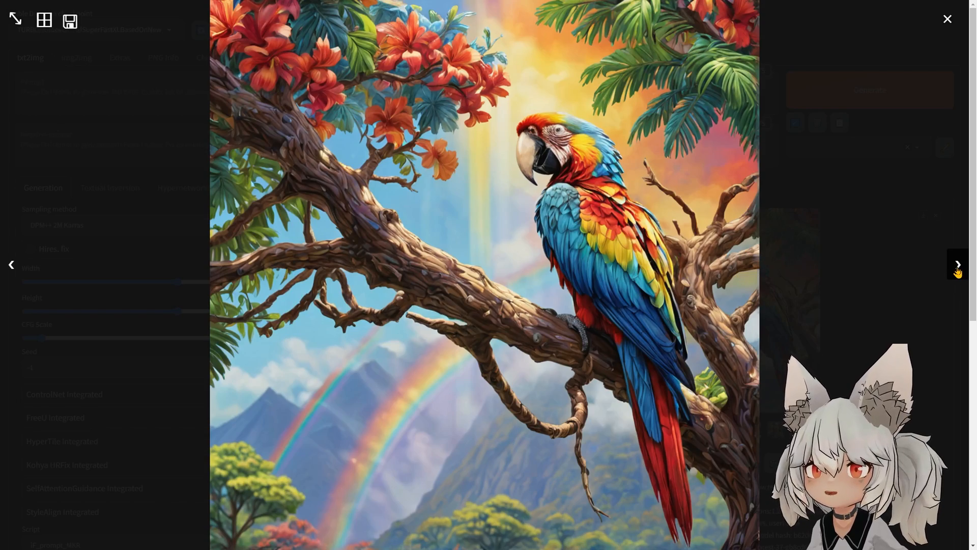
left_click(958, 265)
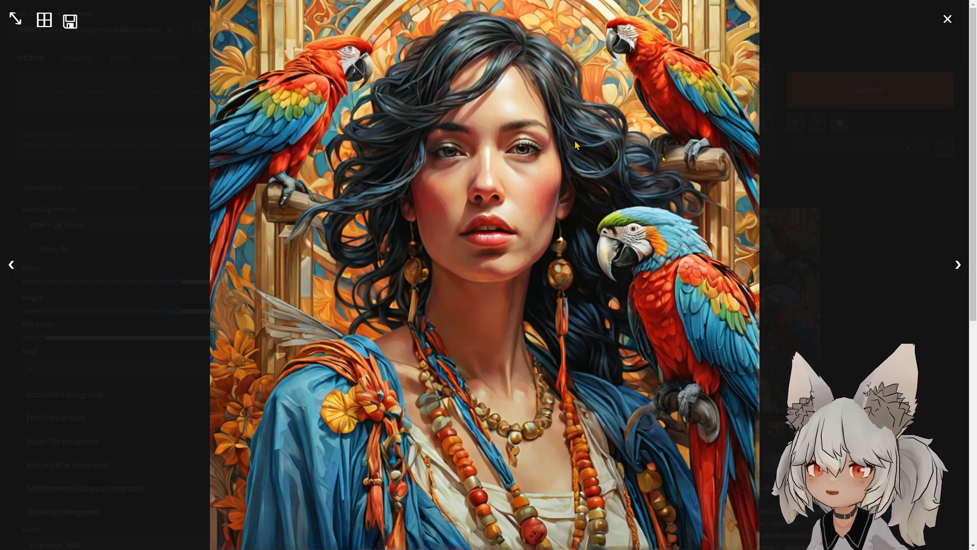
left_click(957, 264)
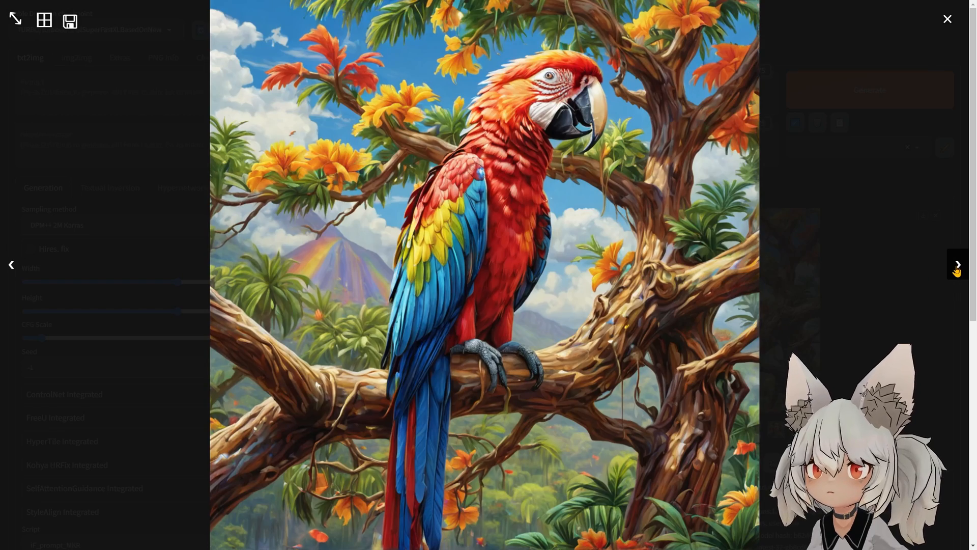
left_click(957, 264)
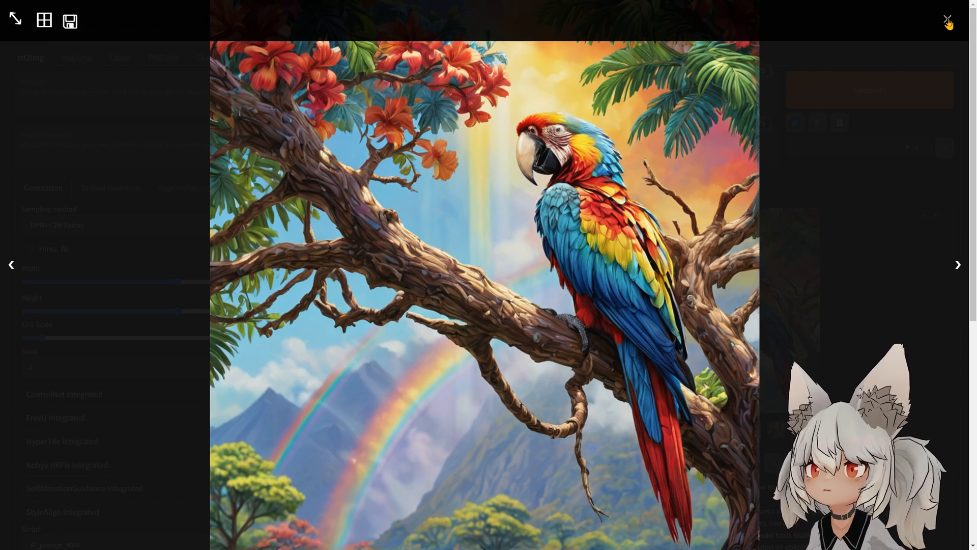
Step: Install IF_prompt_MKR from its GitHub URL via Extensions and confirm it in the Installed list
left_click(946, 19)
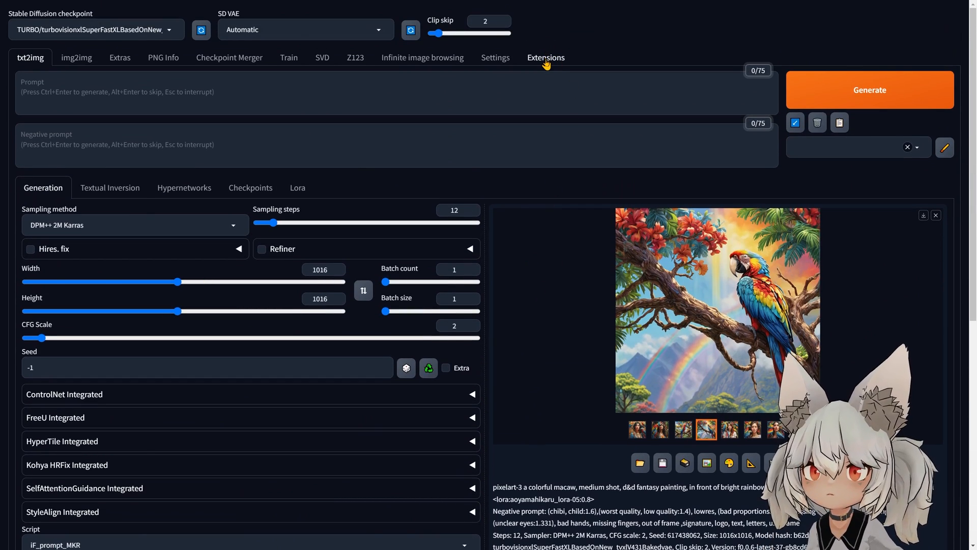
left_click(545, 57)
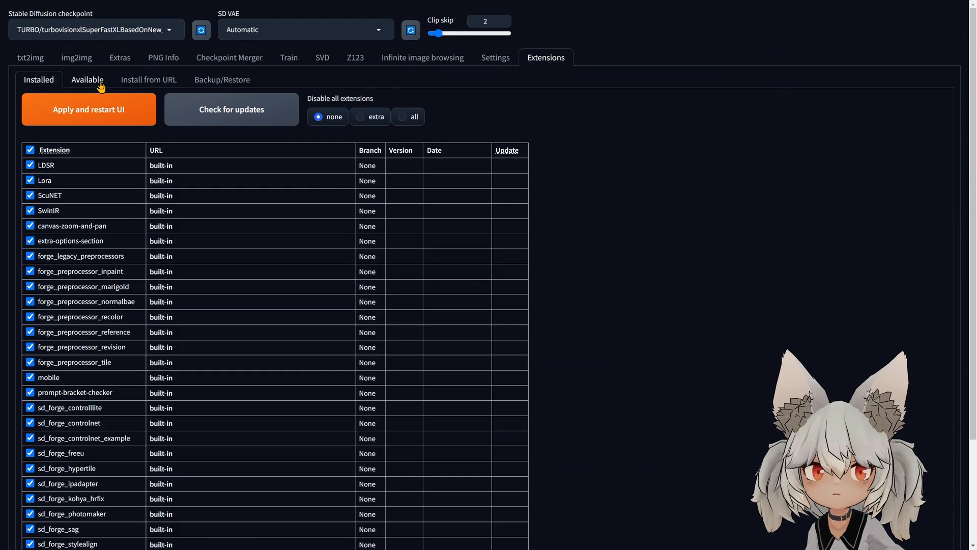
left_click(148, 80)
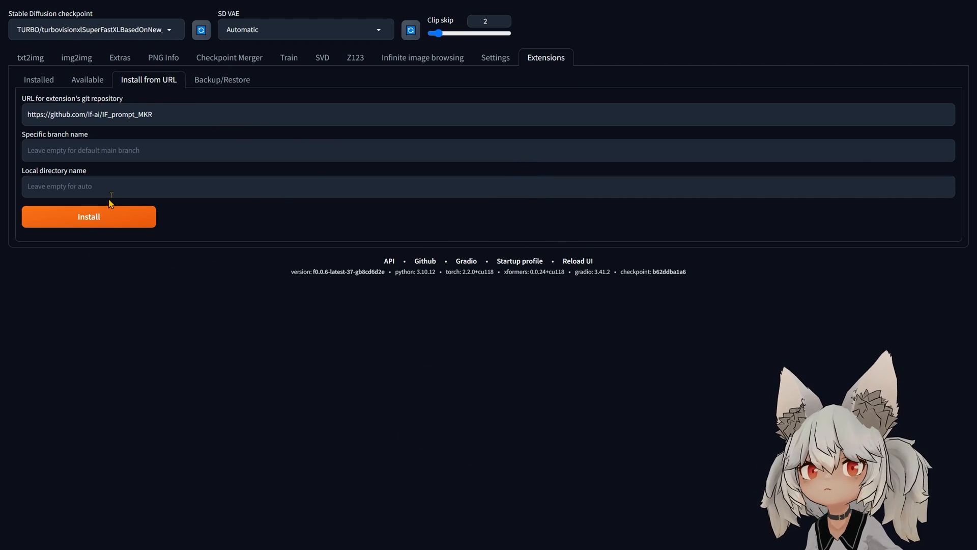
left_click(87, 79)
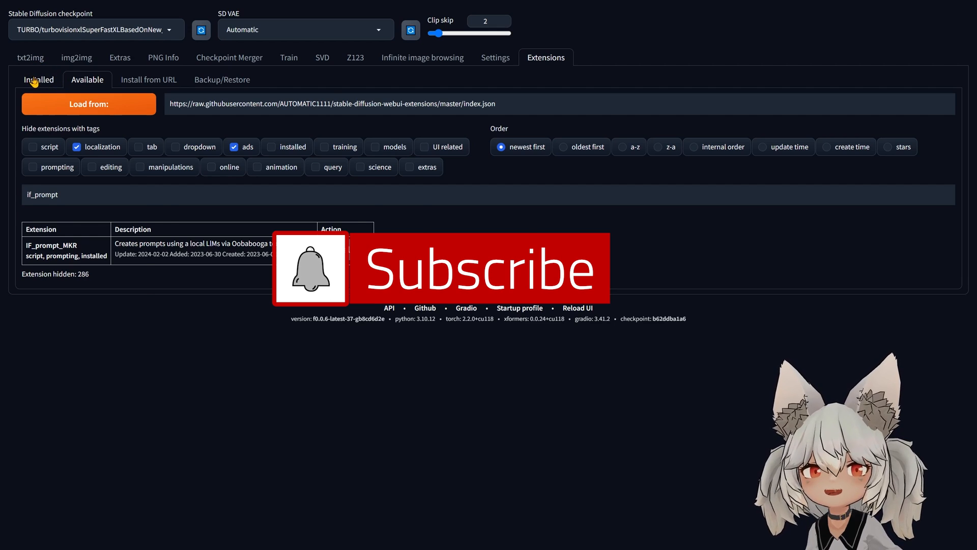
left_click(38, 80)
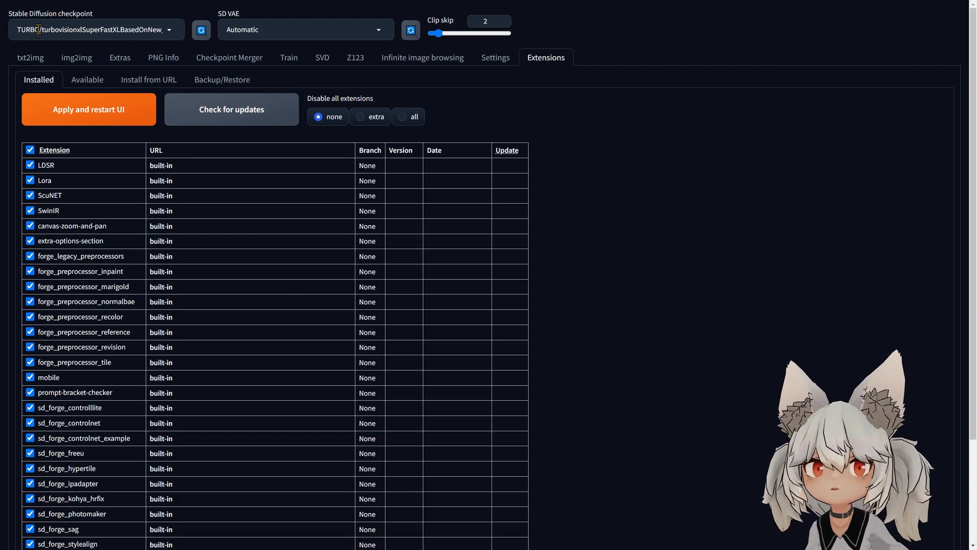
Step: On txt2img, raise the IF_prompt_MKR script batch size from 8 to 30
left_click(30, 57)
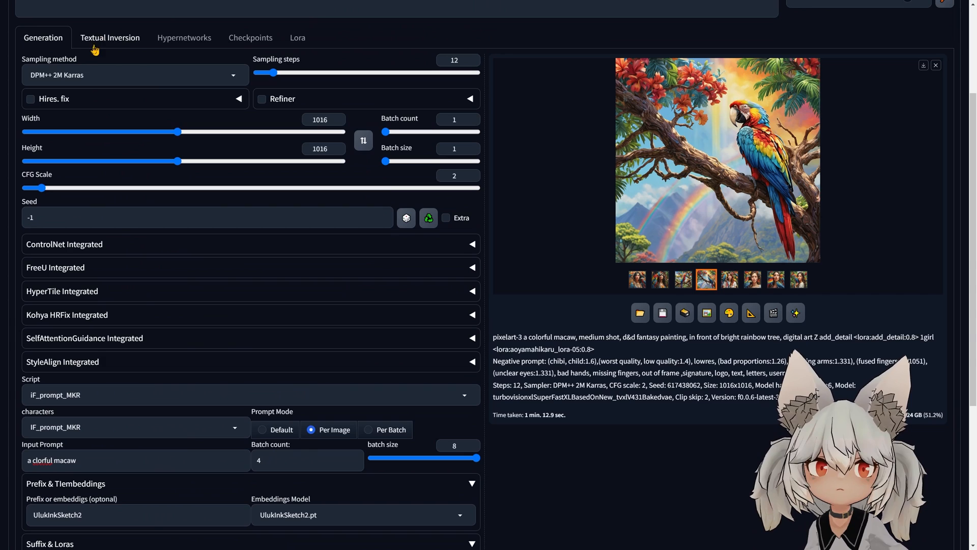
scroll("down", 3)
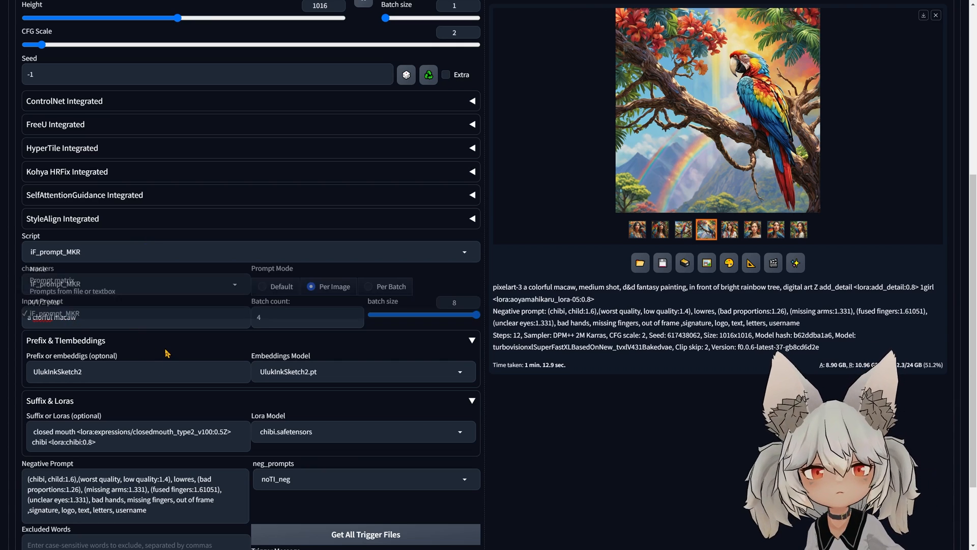
left_click(91, 317)
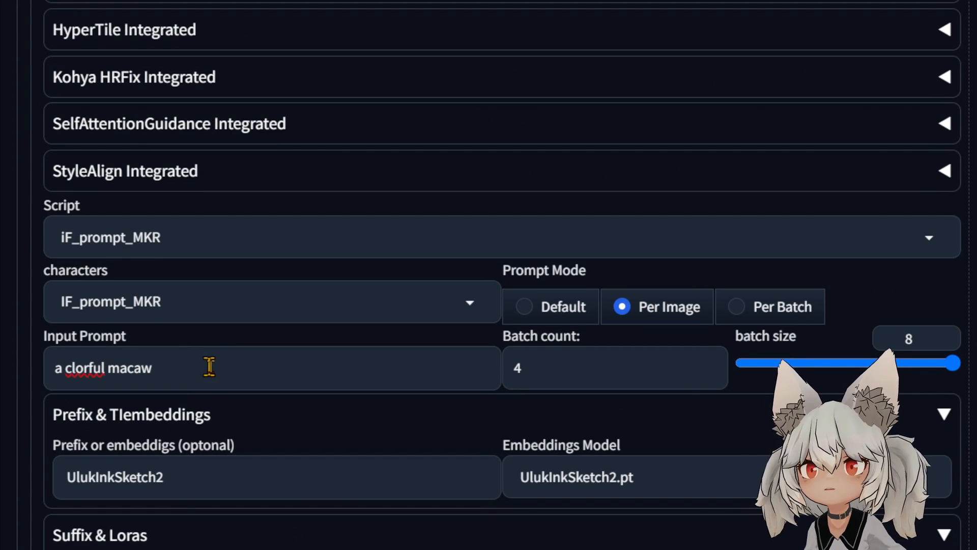
mouse_move(234, 361)
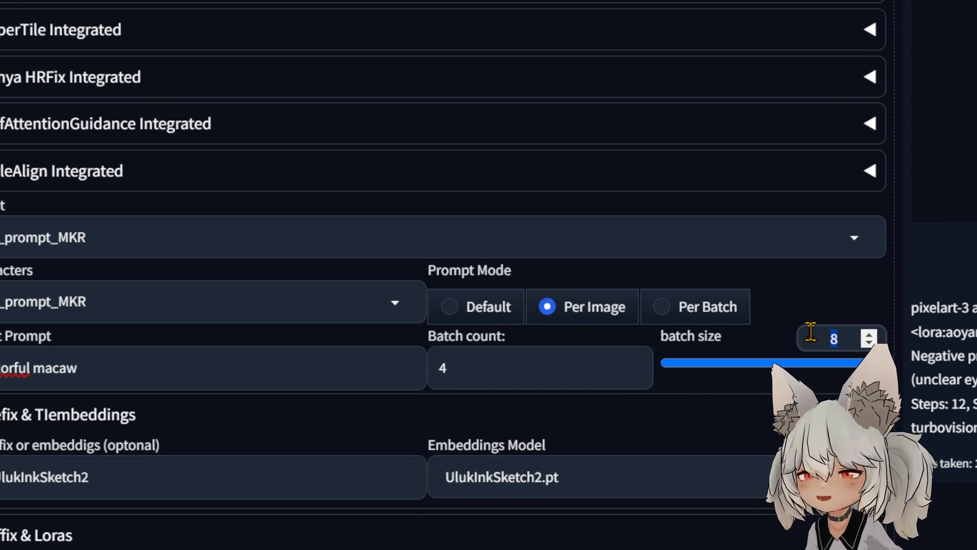
type("30")
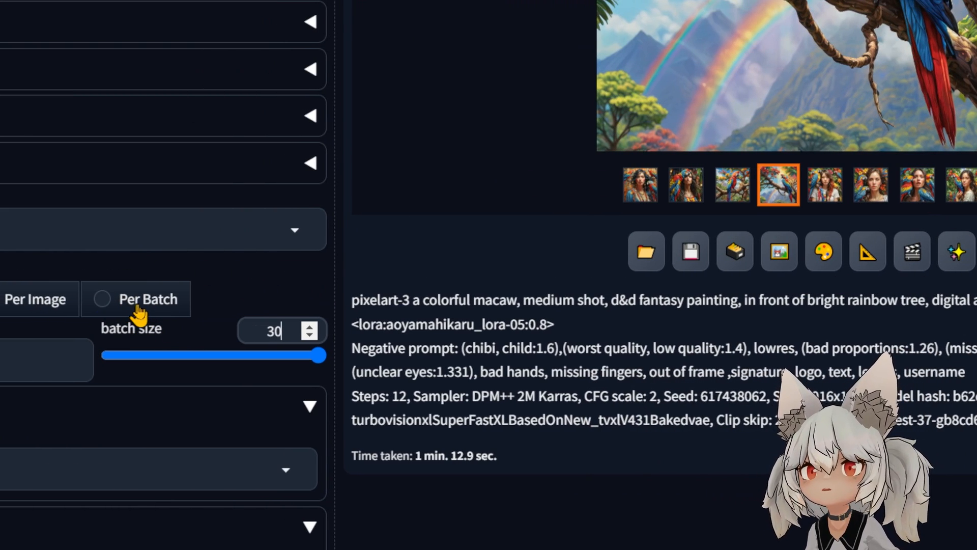
left_click(777, 184)
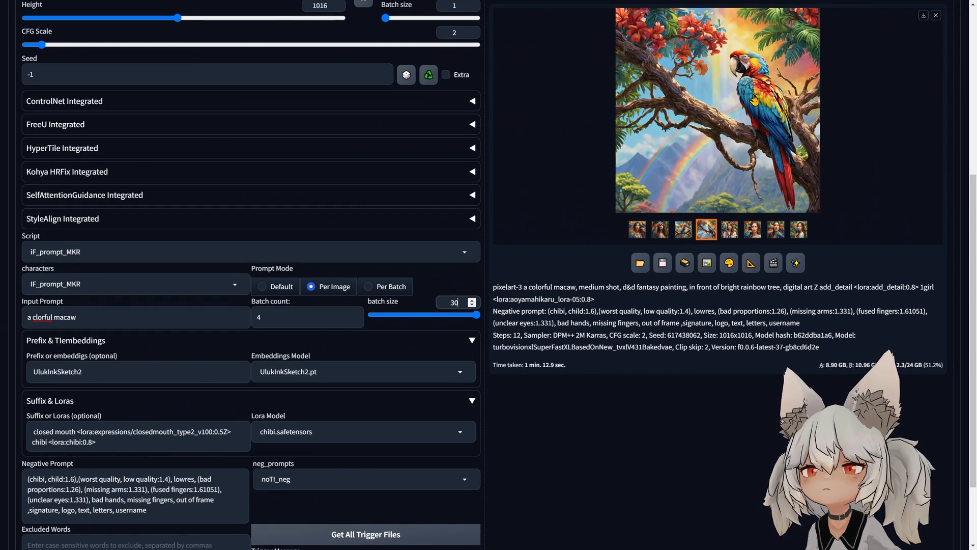
Step: Gather all trigger files in the IF_prompt_MKR panel, reporting triggers for 0 models
scroll("down", 3)
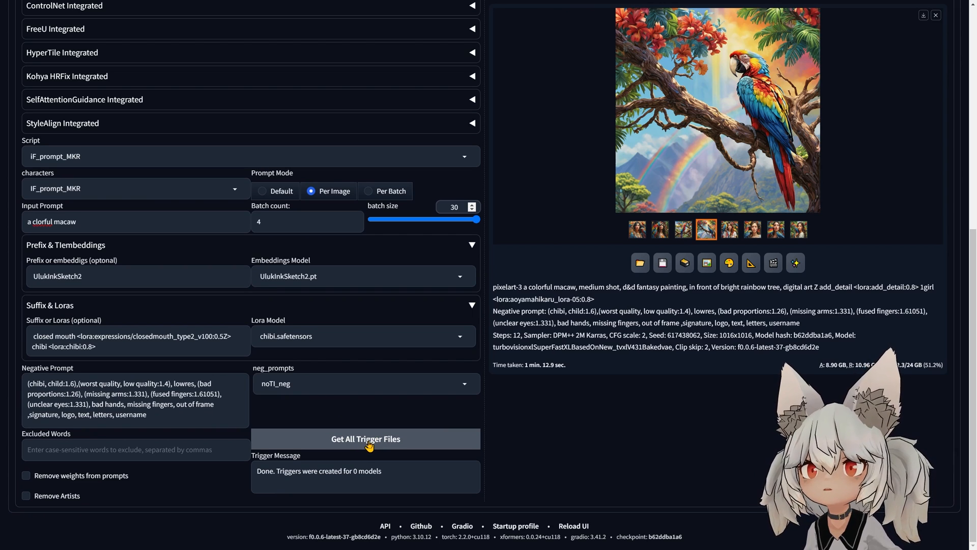
mouse_move(359, 375)
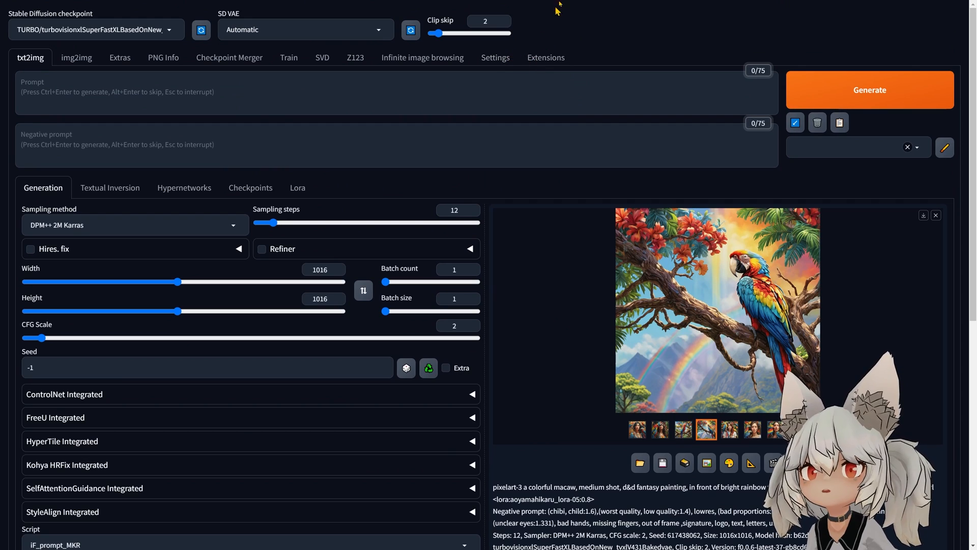
Step: Run the curl install command from the Ollama GitHub README in the WSL terminal, then hide it
left_click(427, 10)
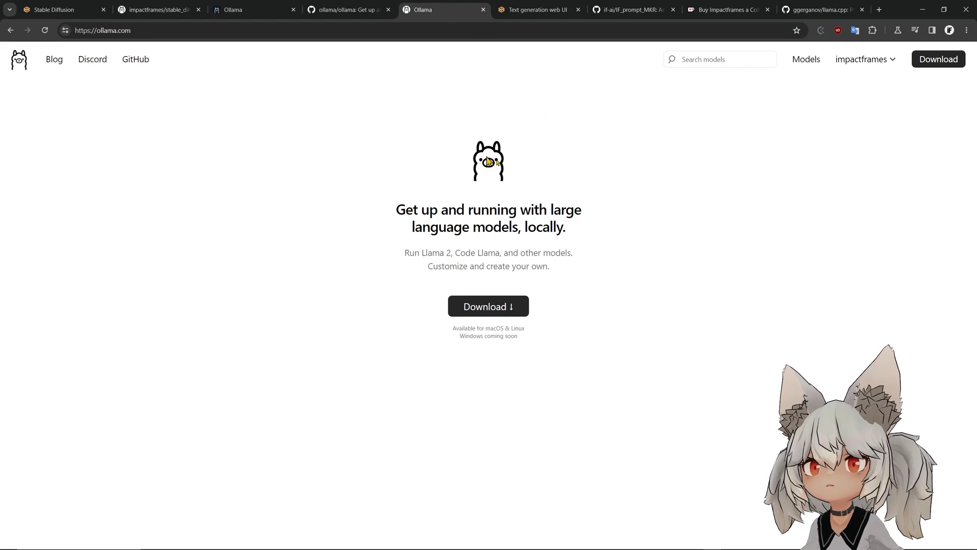
left_click(347, 9)
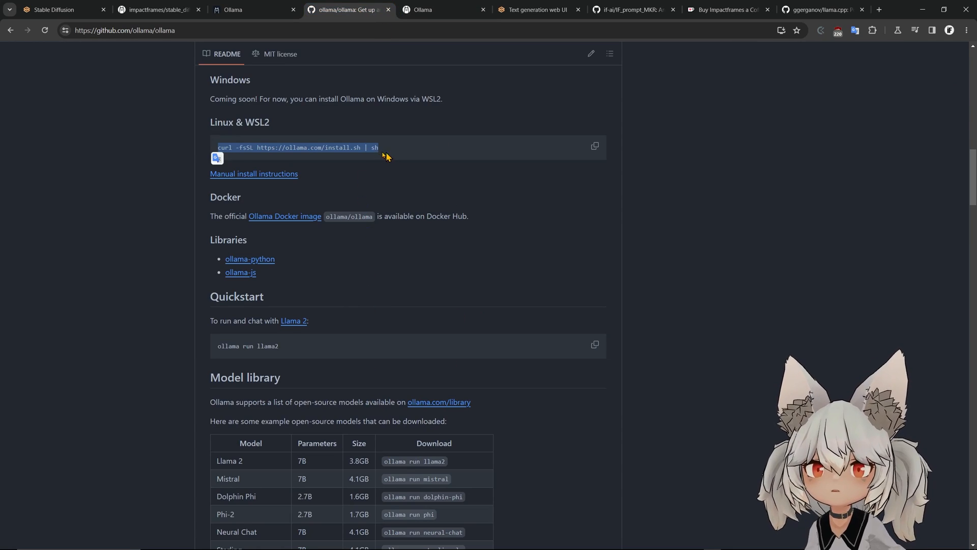
left_click(593, 145)
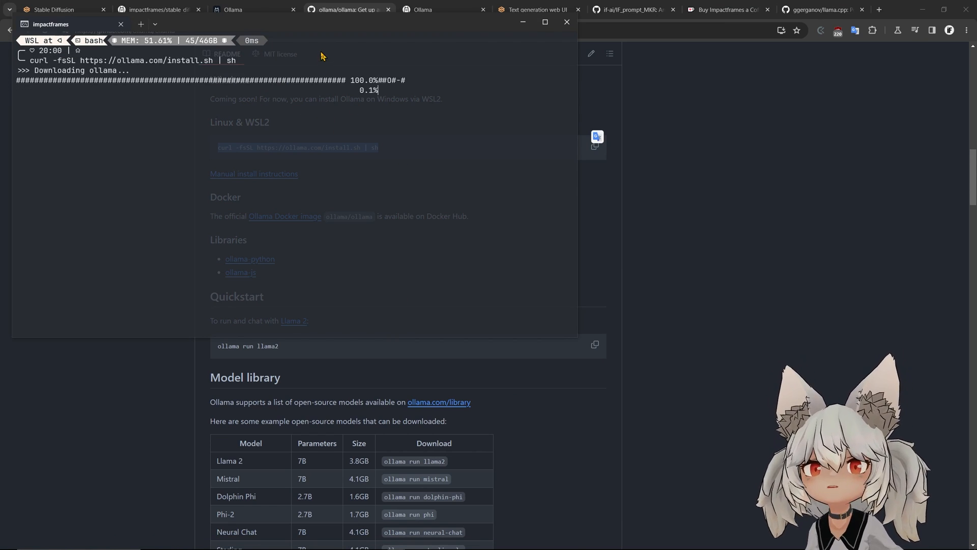
left_click_drag(50, 24, 268, 145)
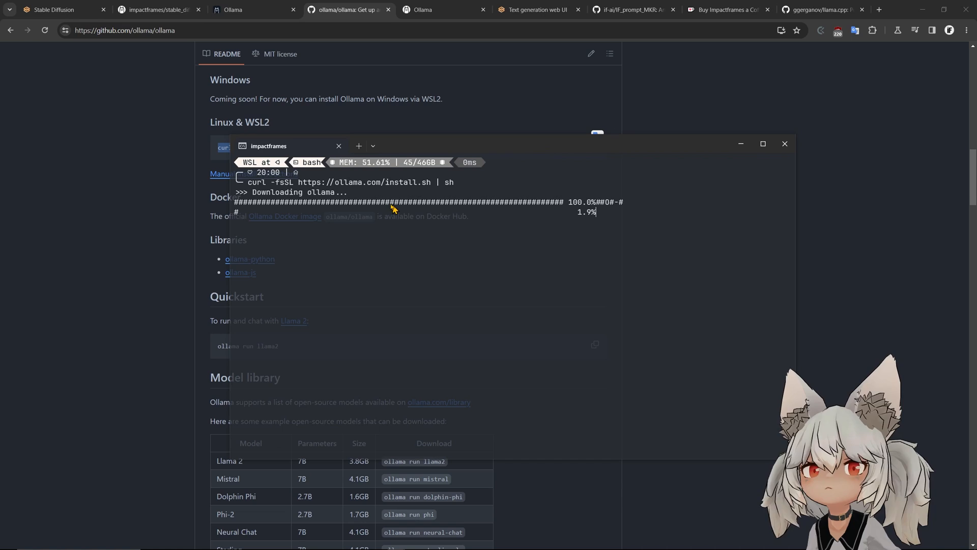
mouse_move(525, 223)
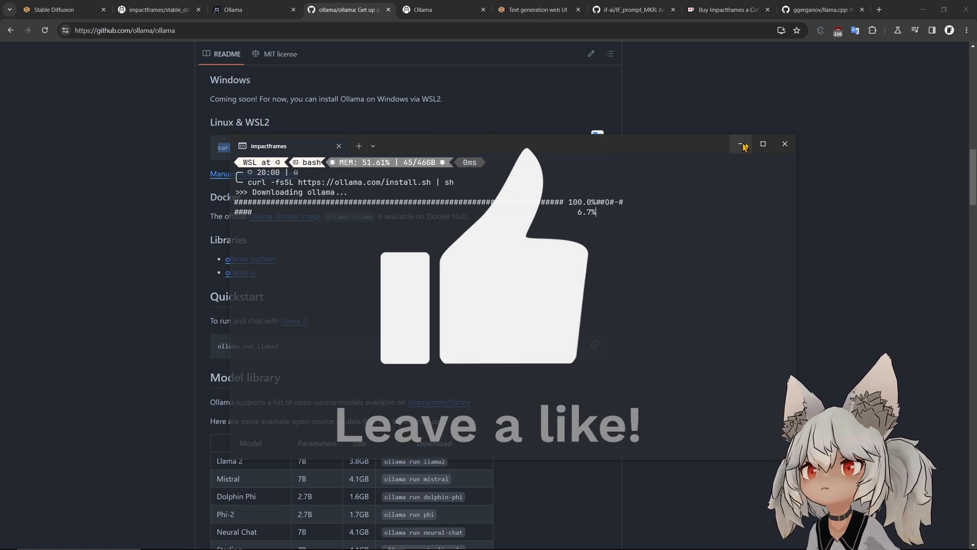
left_click(741, 144)
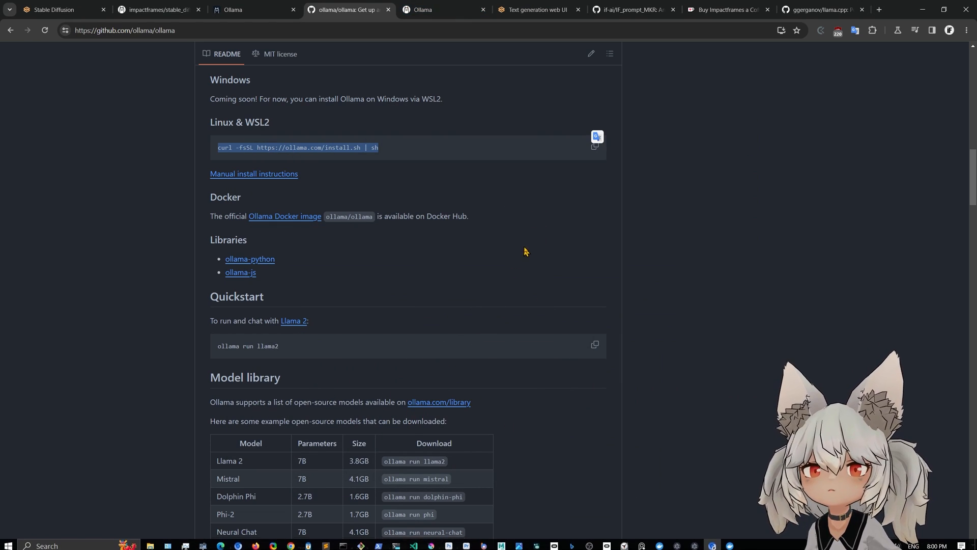
Step: Browse the ollama.com model library listing llava, llama2, mistral and codellama
scroll("down", 3)
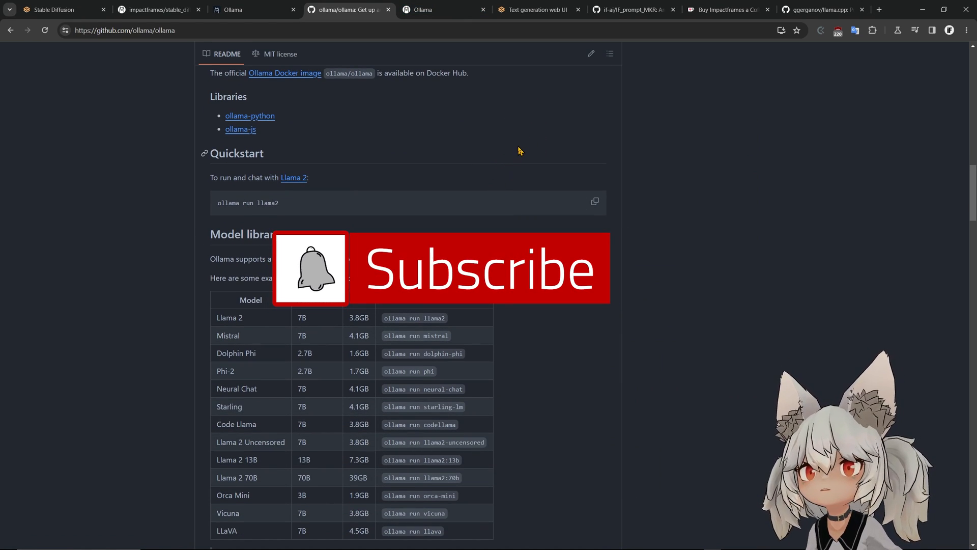
left_click(594, 202)
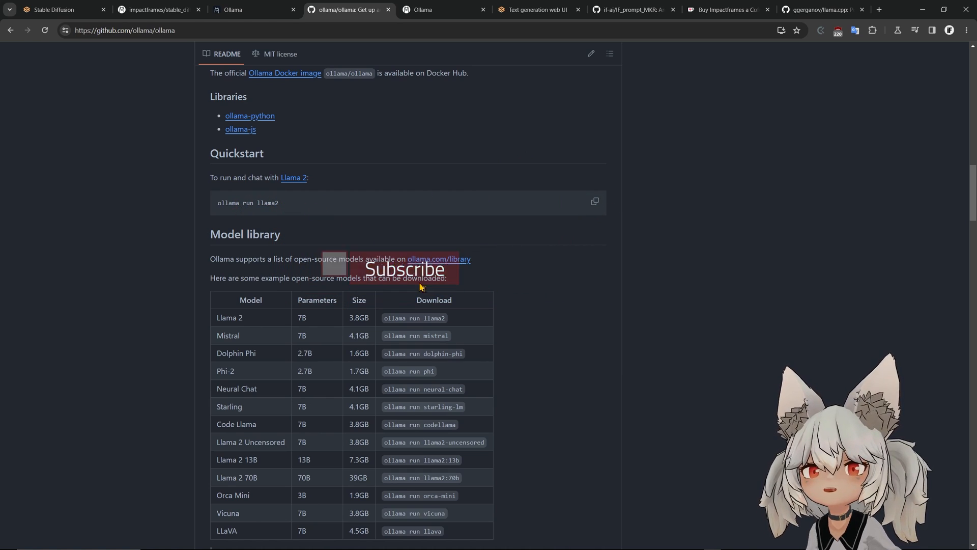
scroll("down", 3)
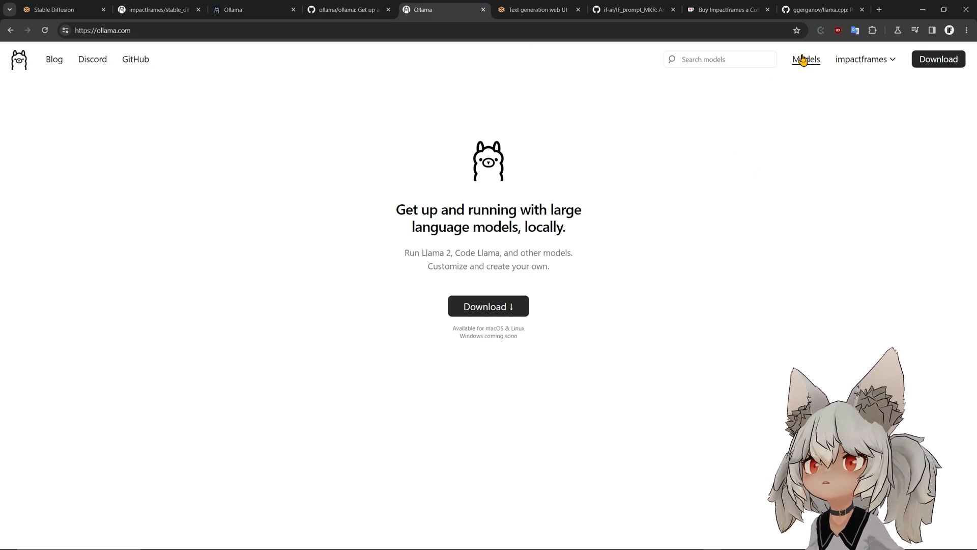
left_click(805, 59)
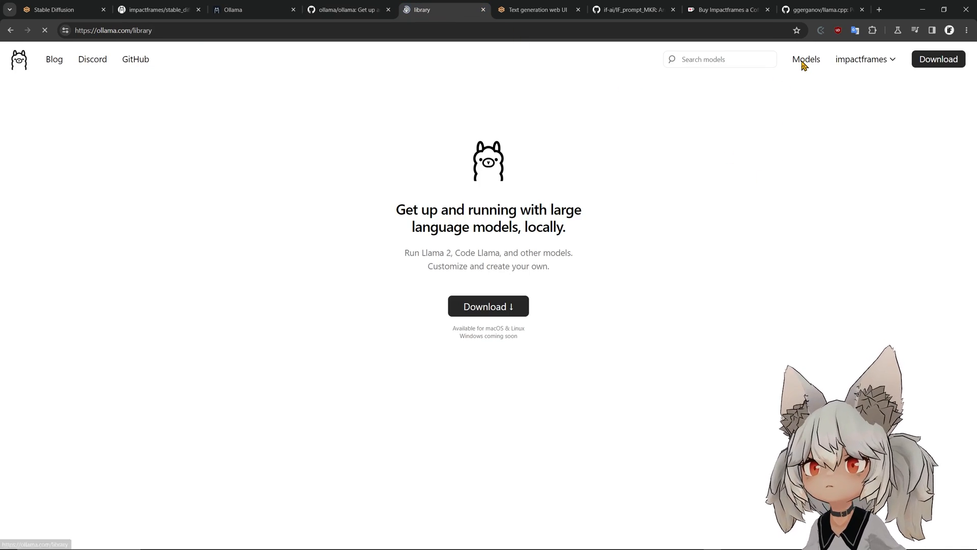
left_click(805, 59)
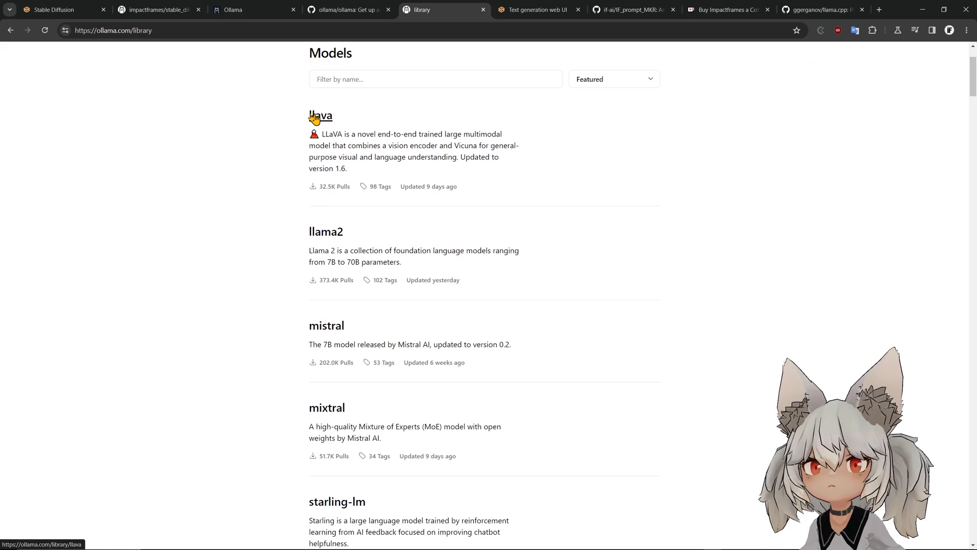
scroll("down", 3)
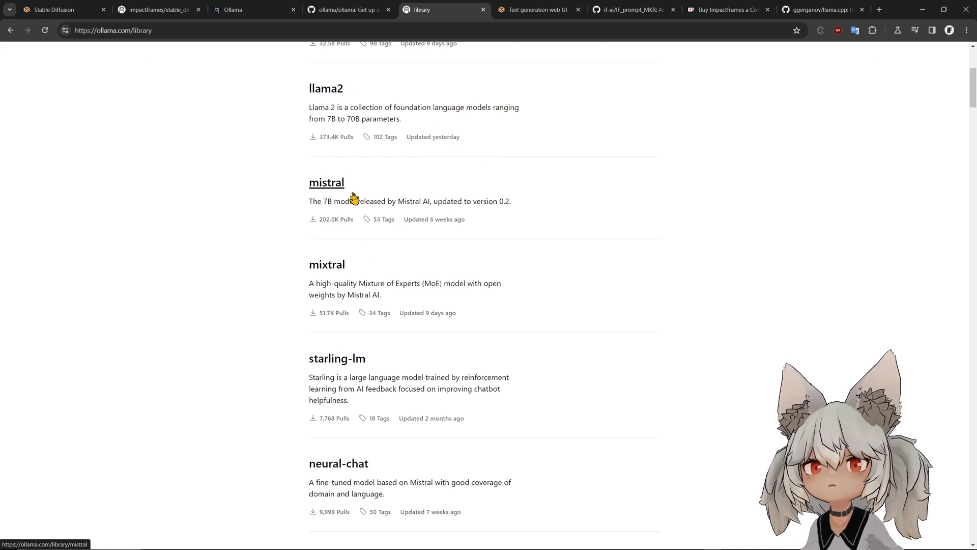
scroll("down", 3)
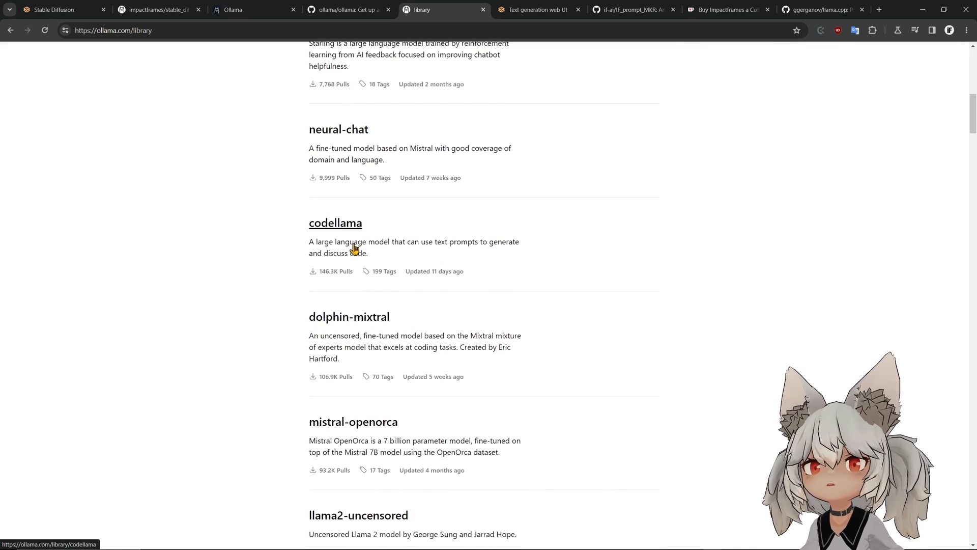
scroll("down", 3)
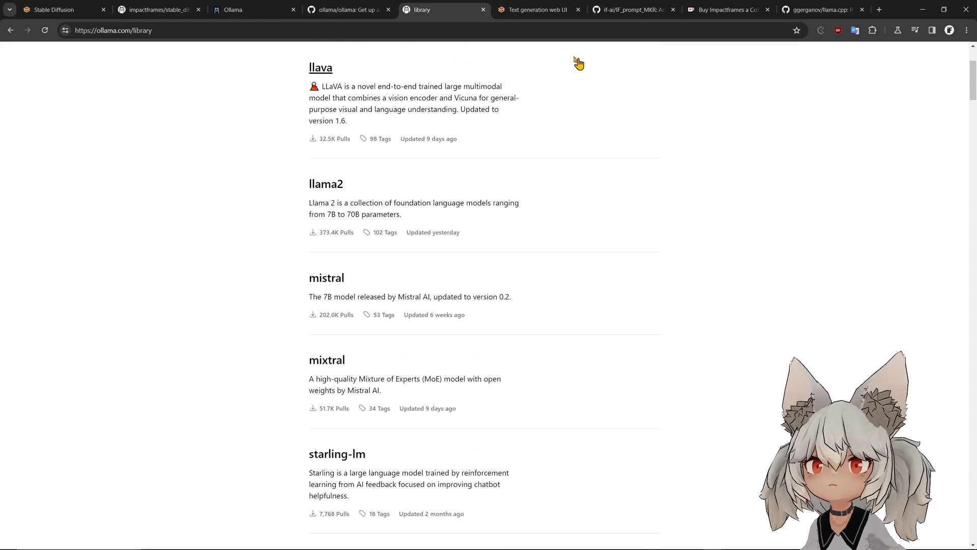
left_click(252, 9)
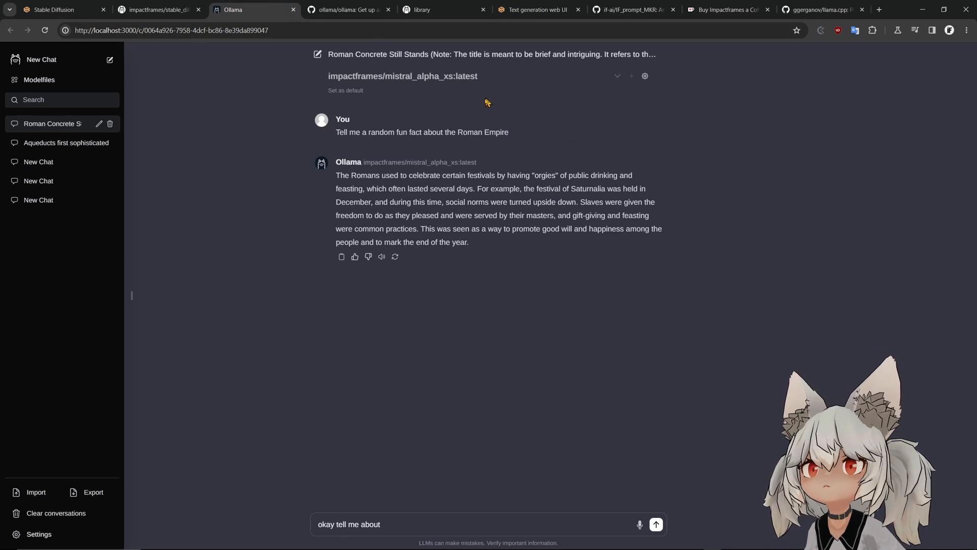
mouse_move(461, 192)
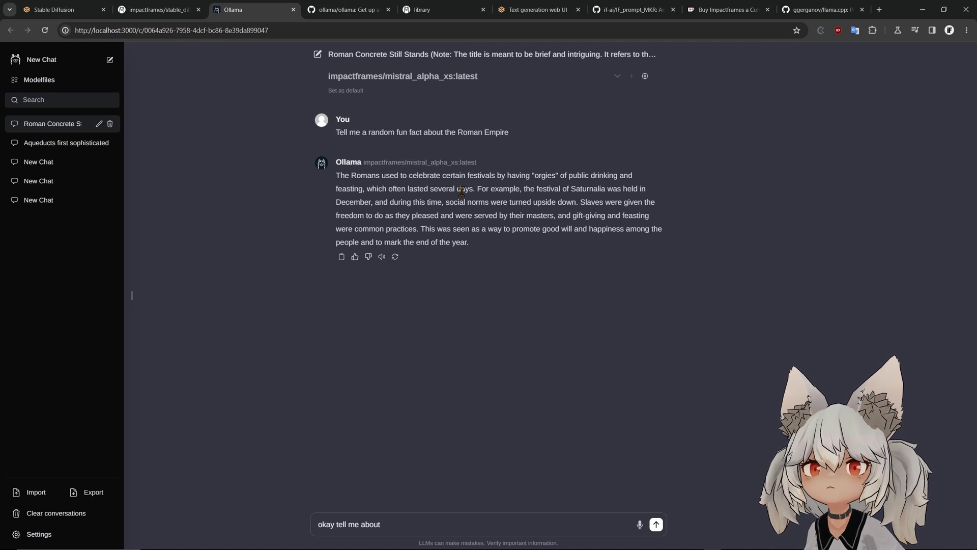
mouse_move(528, 222)
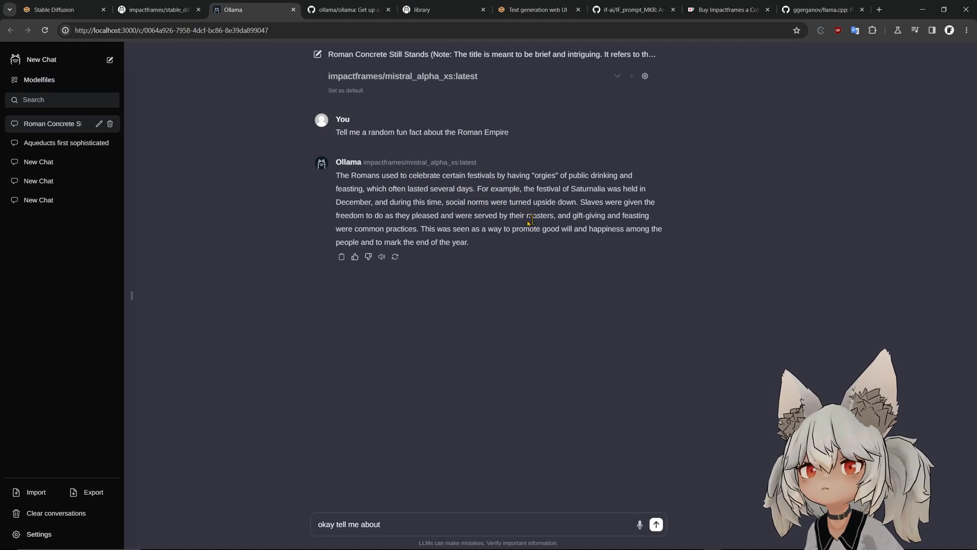
mouse_move(585, 129)
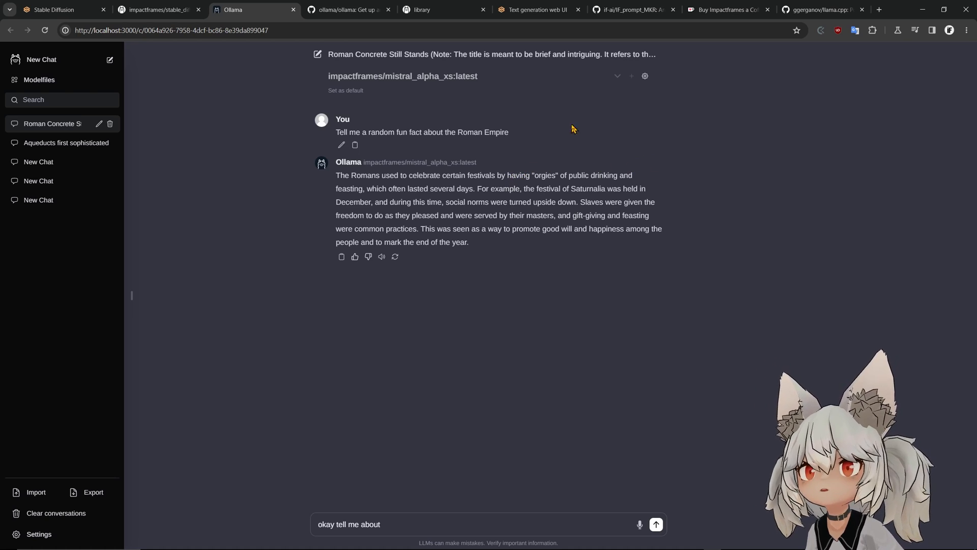
mouse_move(538, 9)
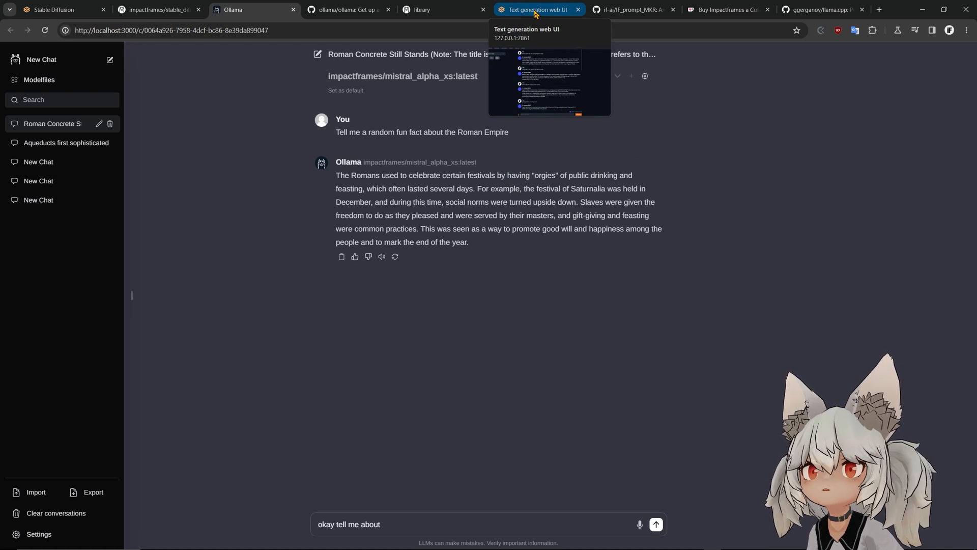
Step: Show the Text generation web UI's IF_prompt_MKR chat history and character gallery
left_click(536, 9)
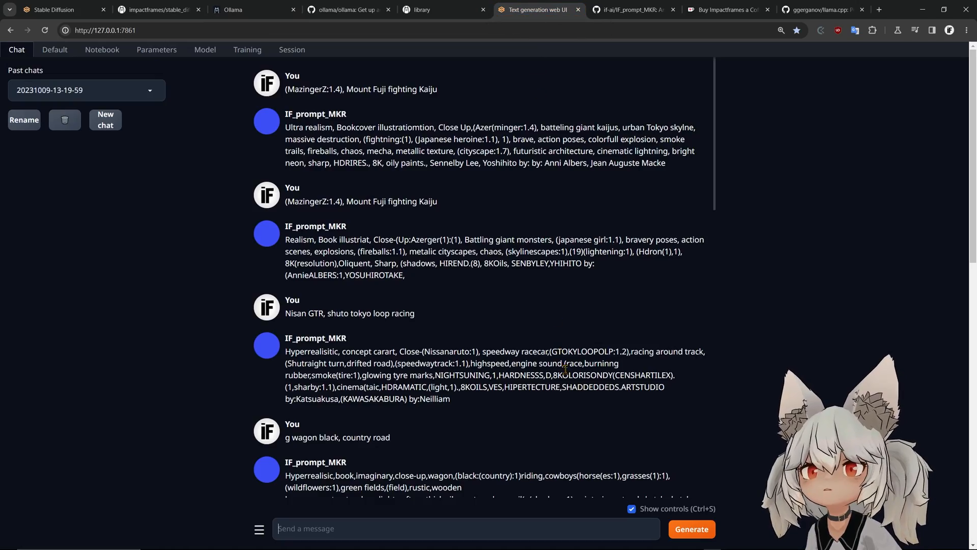
scroll("down", 3)
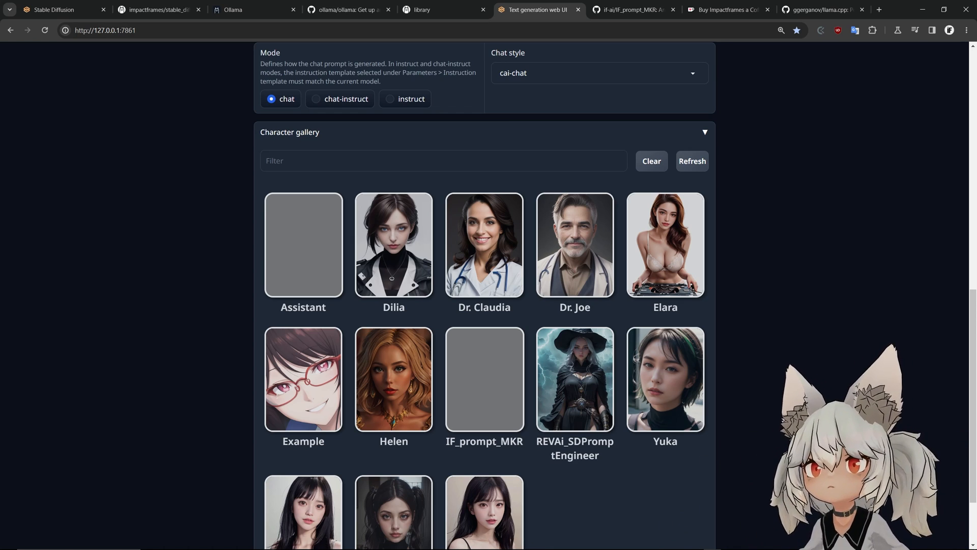
Step: Browse the character gallery, then show Stable Diffusion's IF_prompt_MKR settings with Ollama as API
scroll("down", 3)
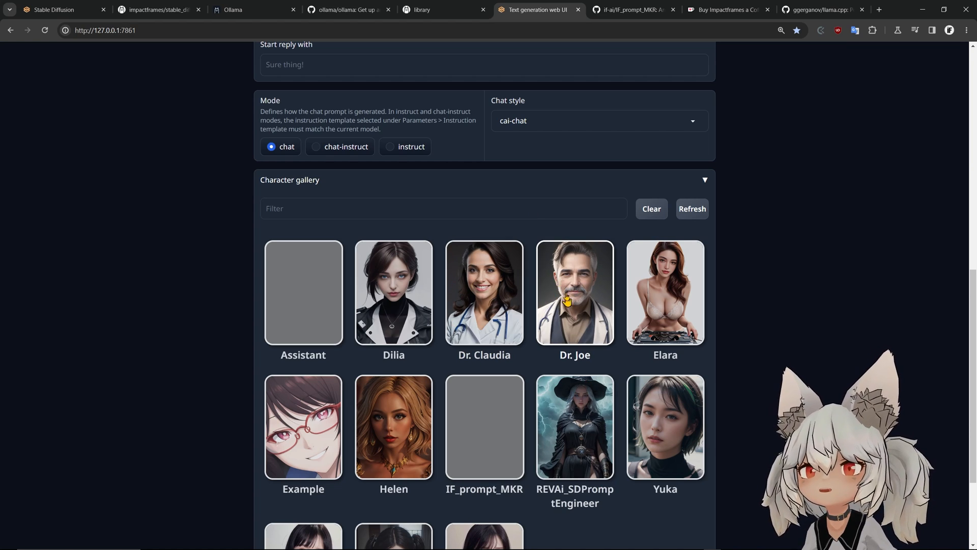
mouse_move(413, 234)
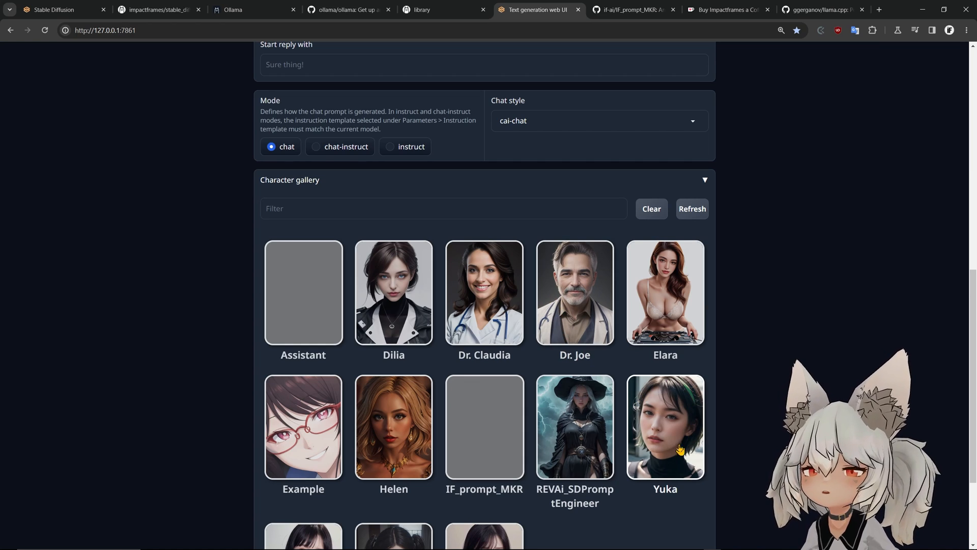
scroll("down", 3)
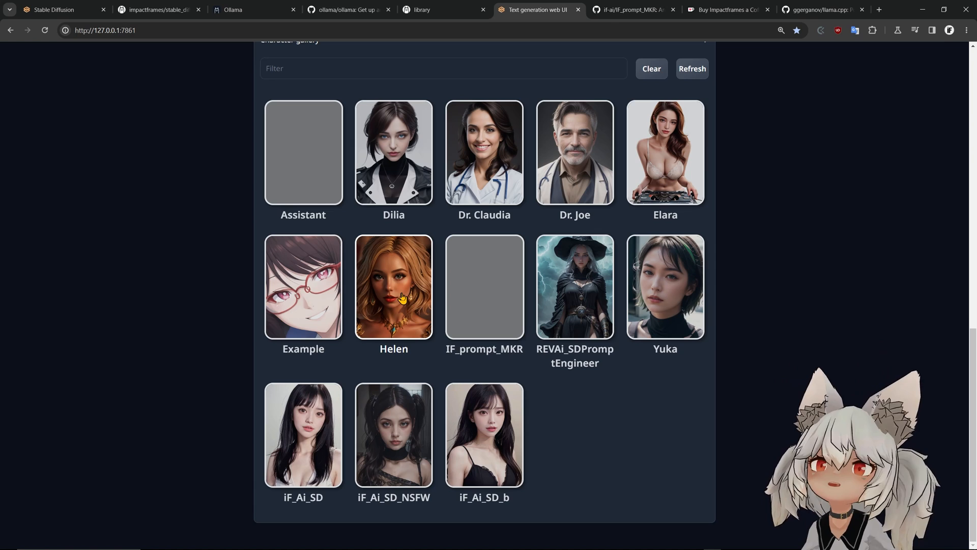
mouse_move(397, 306)
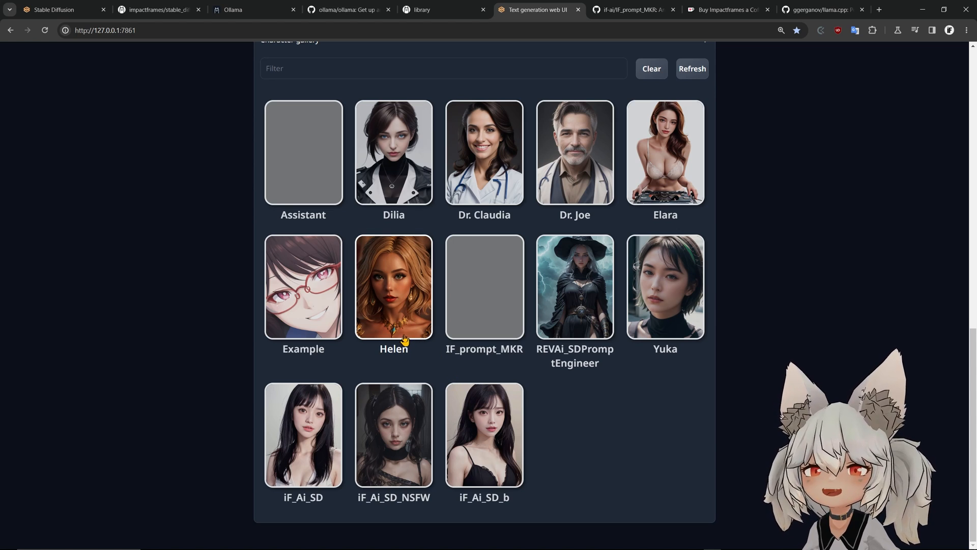
mouse_move(563, 434)
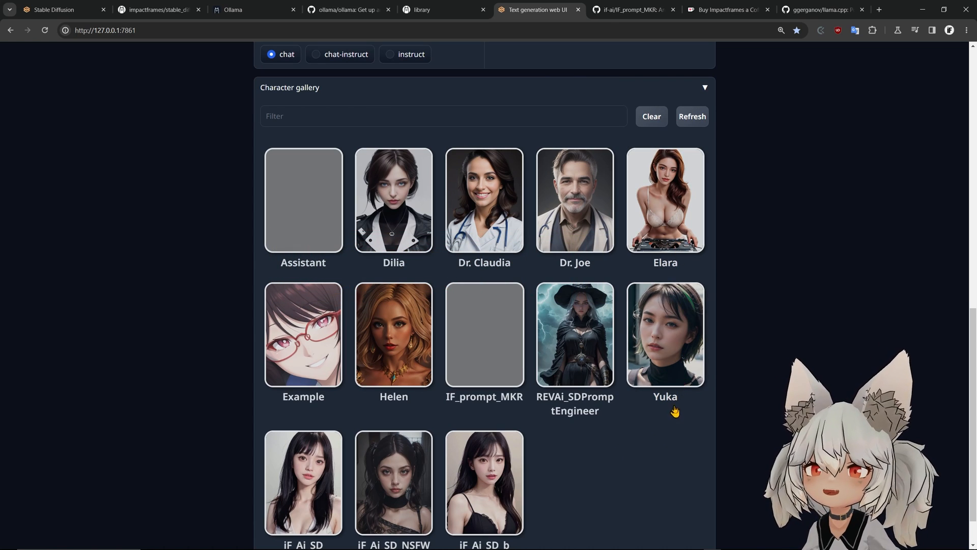
mouse_move(677, 366)
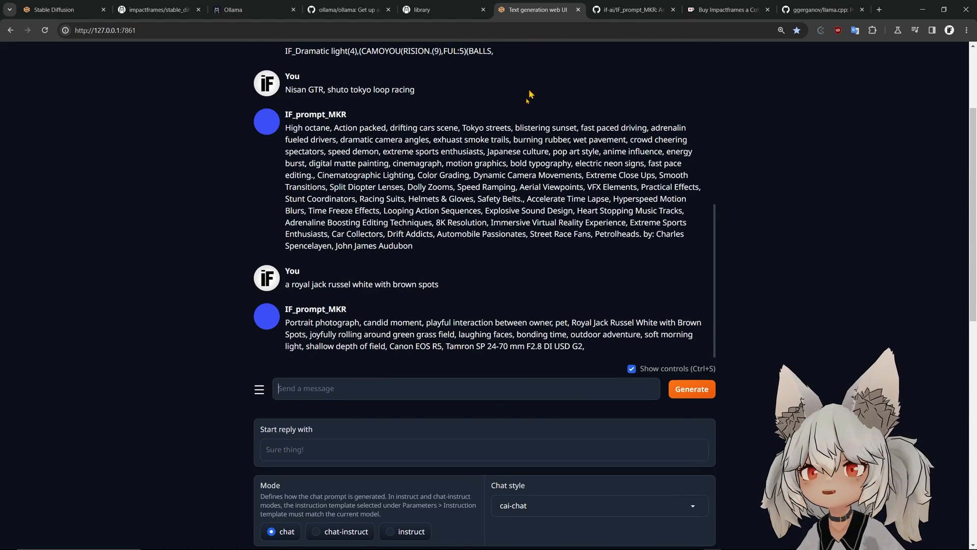
mouse_move(59, 9)
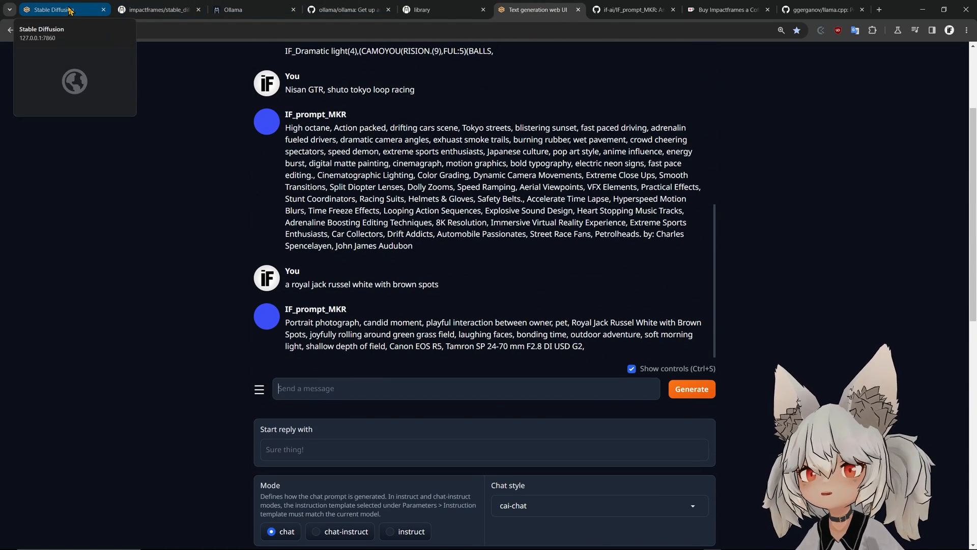
left_click(53, 9)
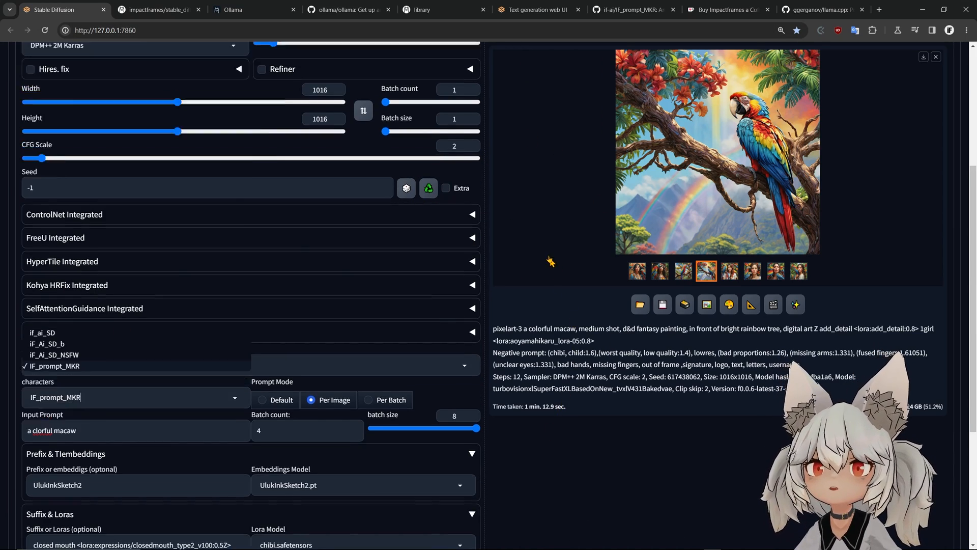
left_click(495, 98)
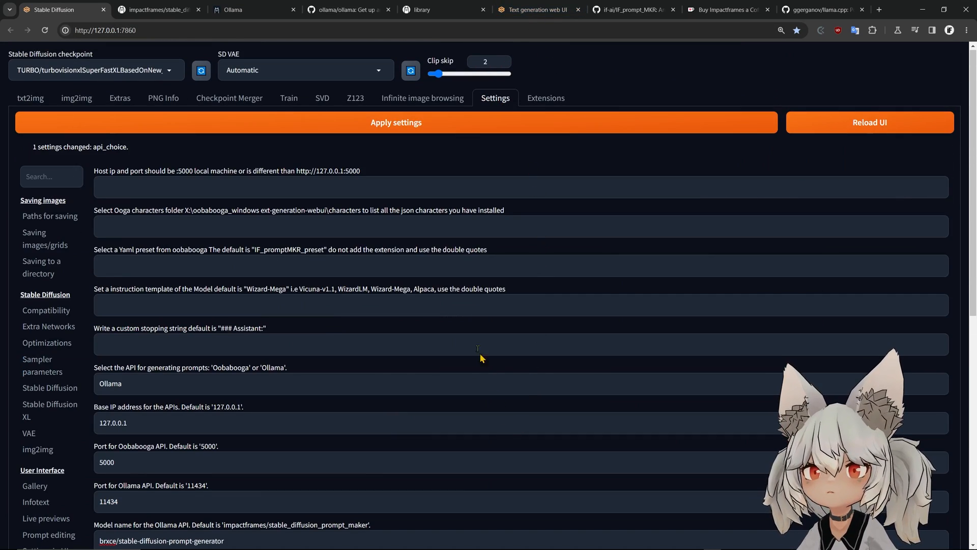
Step: Review the Ollama settings: IP 127.0.0.1, port 11434, model brxce/stable-diffusion-prompt-generator
scroll("down", 3)
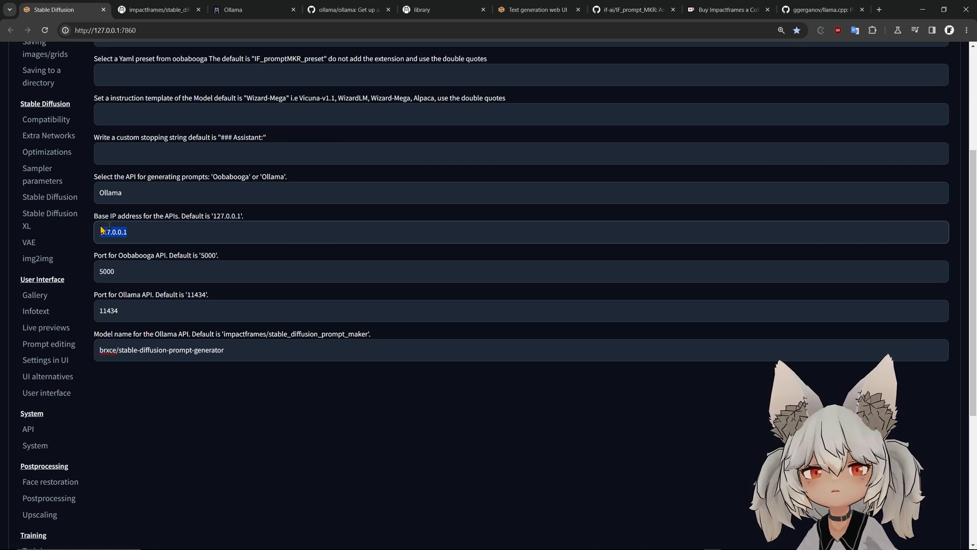
mouse_move(258, 260)
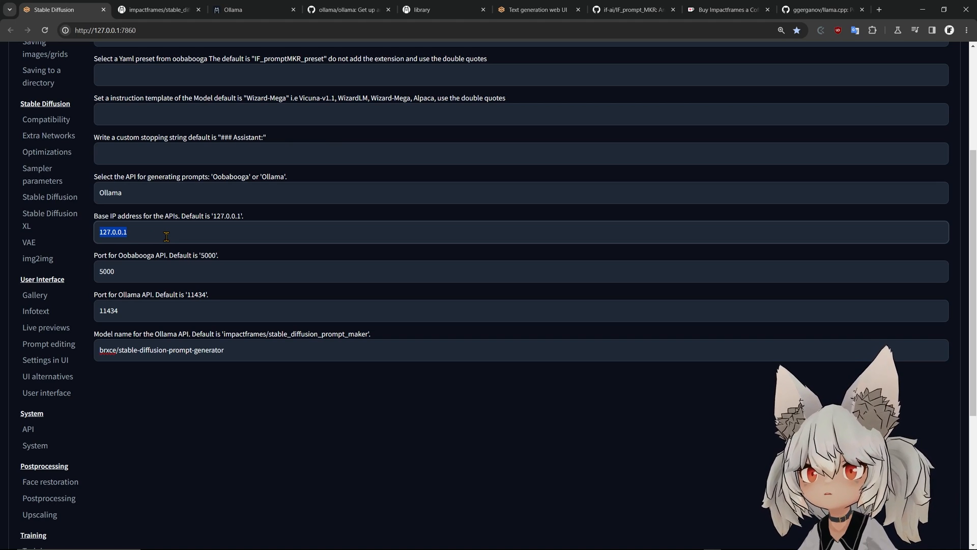
mouse_move(175, 309)
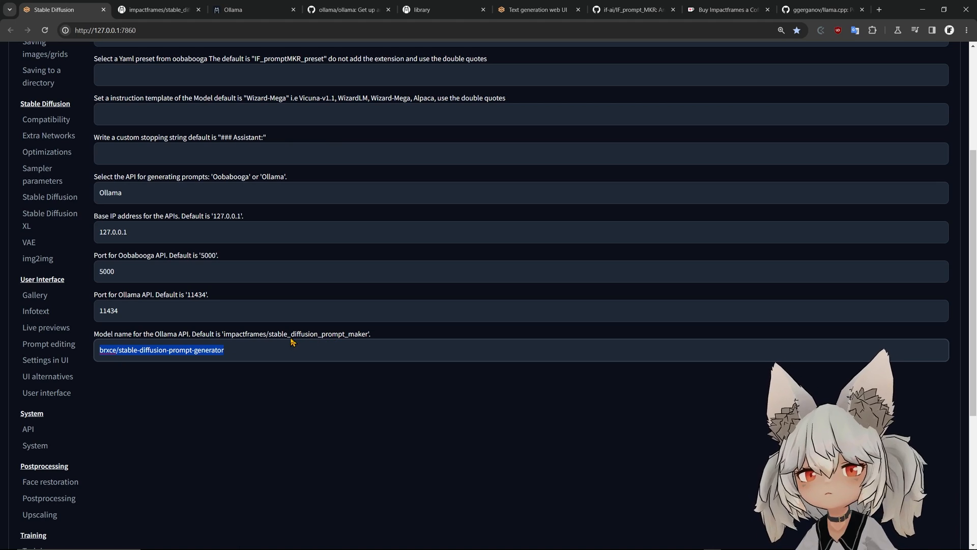
mouse_move(368, 335)
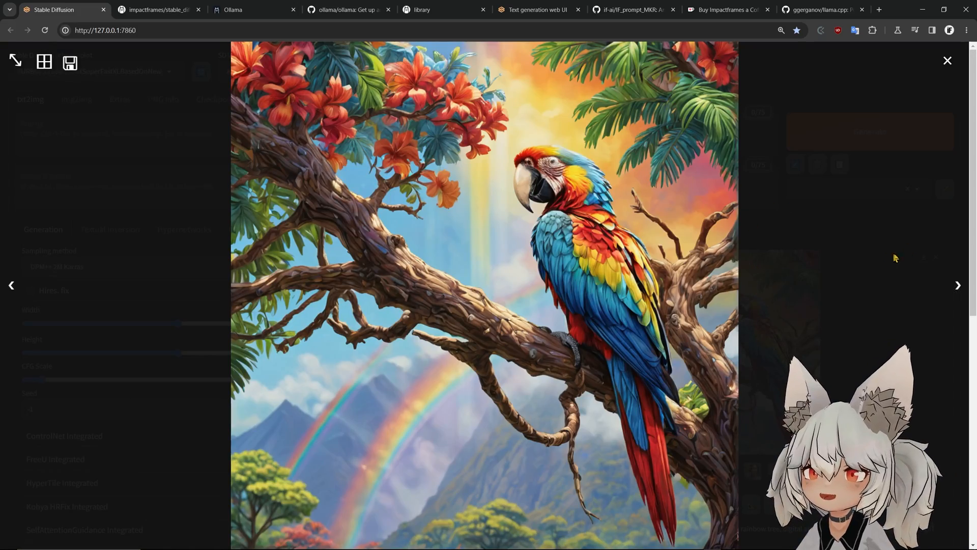
Step: Step through the lightbox to the portrait of a woman with a macaw on her shoulder
left_click(959, 285)
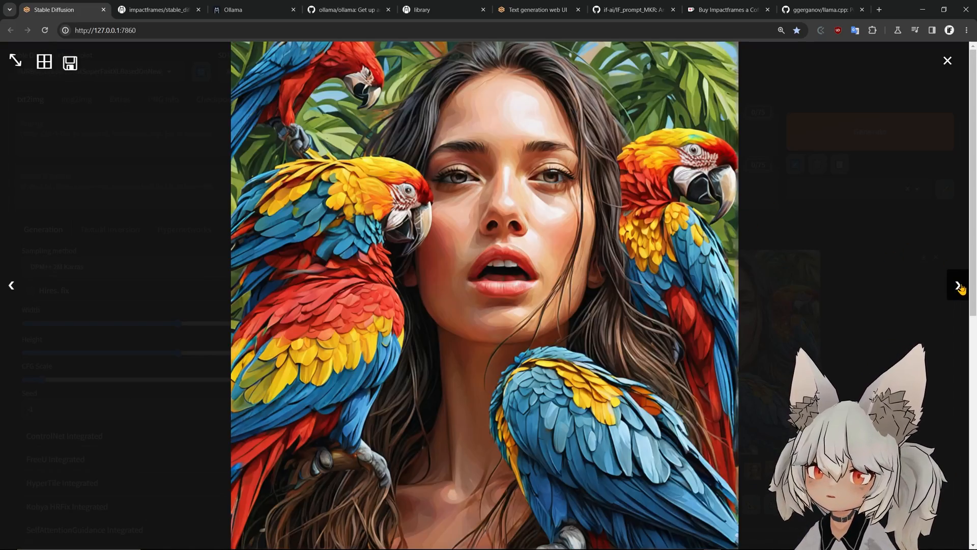
left_click(959, 285)
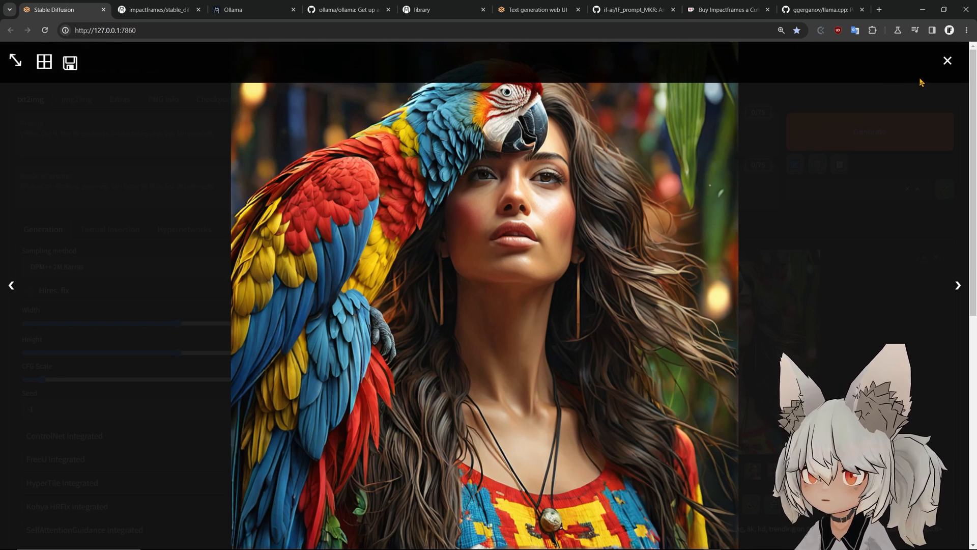
left_click(253, 9)
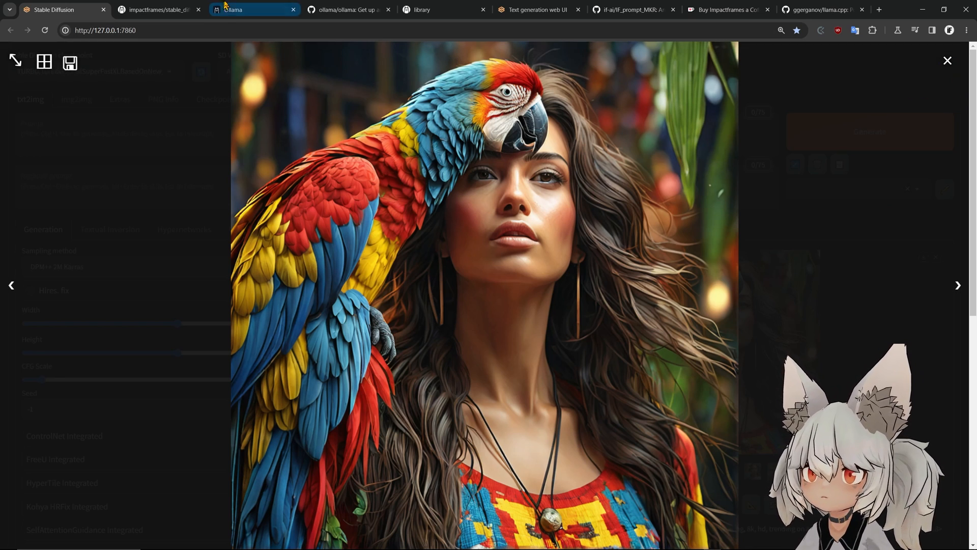